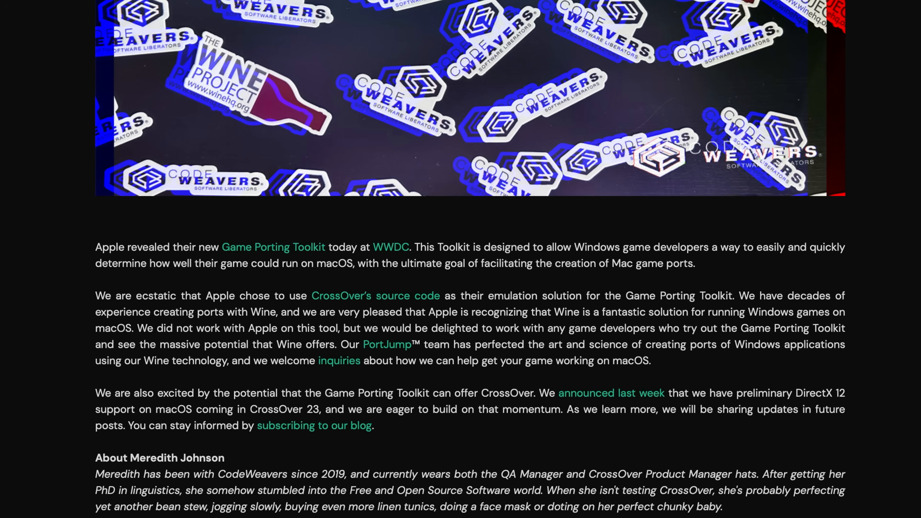
scroll("down", 3)
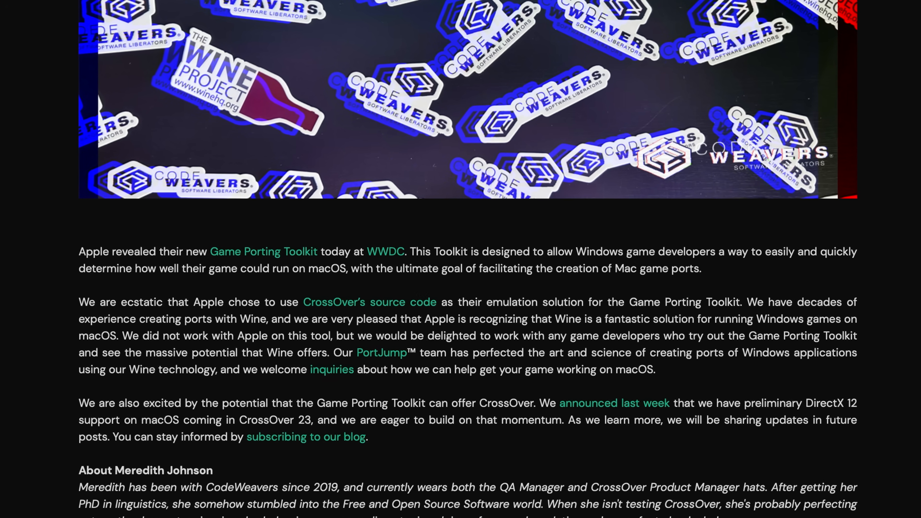
scroll("down", 3)
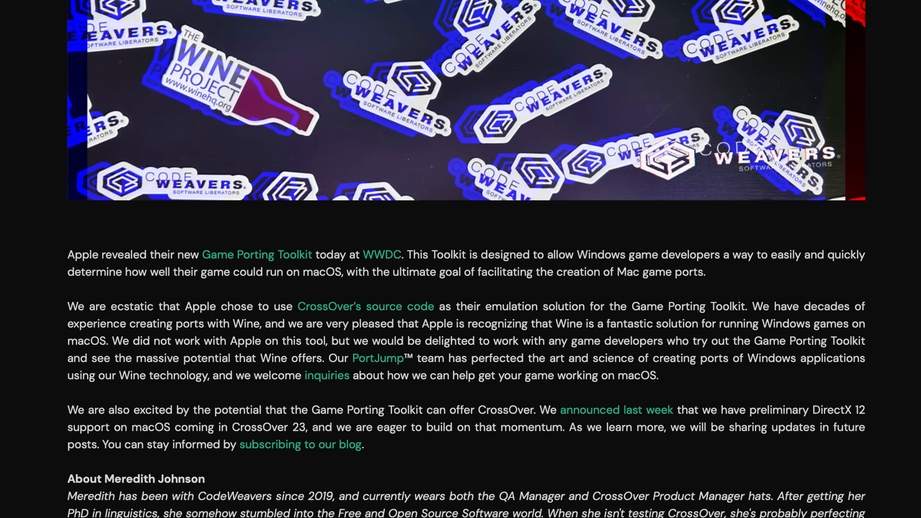
scroll("up", 3)
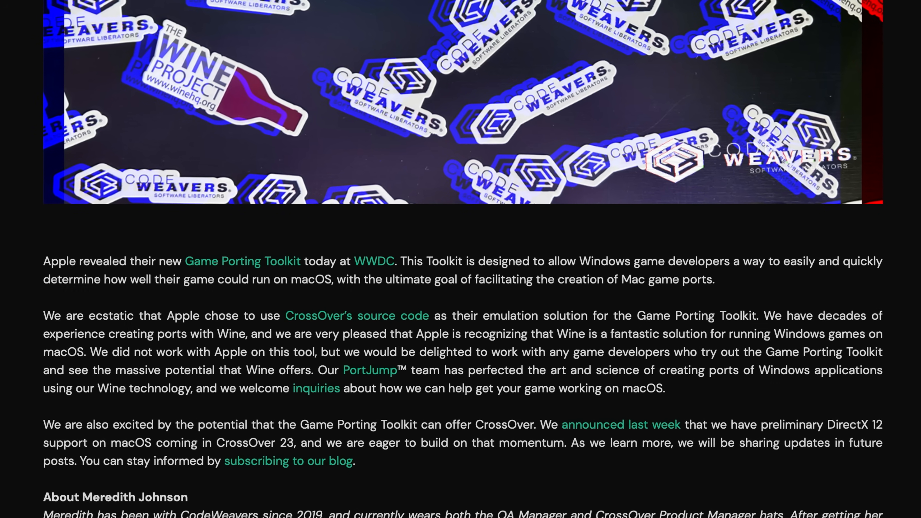
scroll("up", 3)
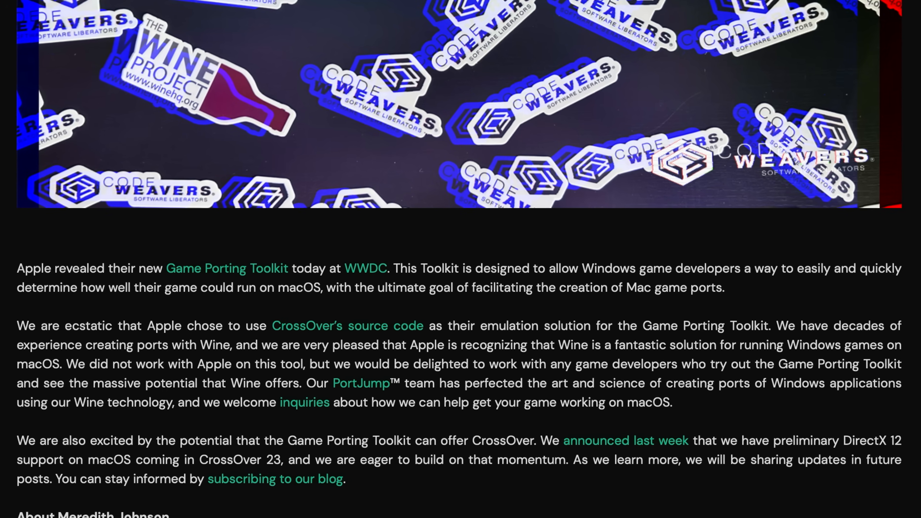
scroll("down", 3)
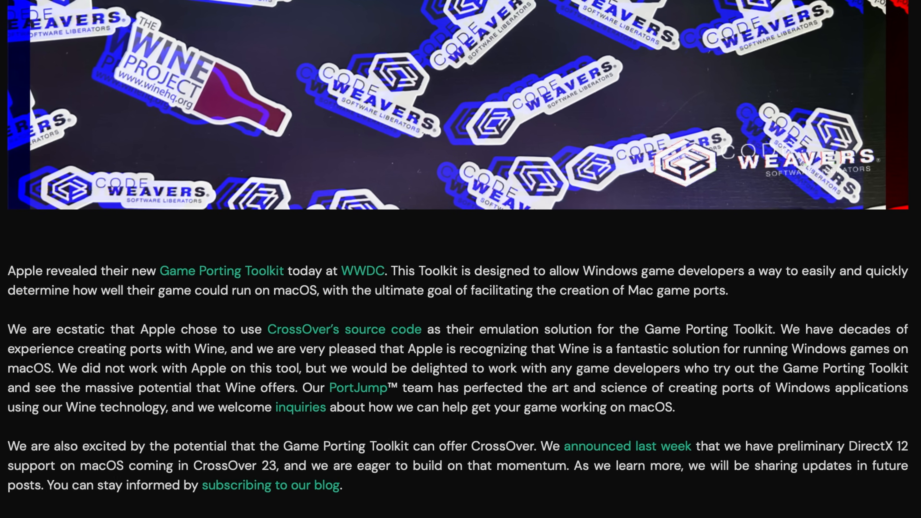